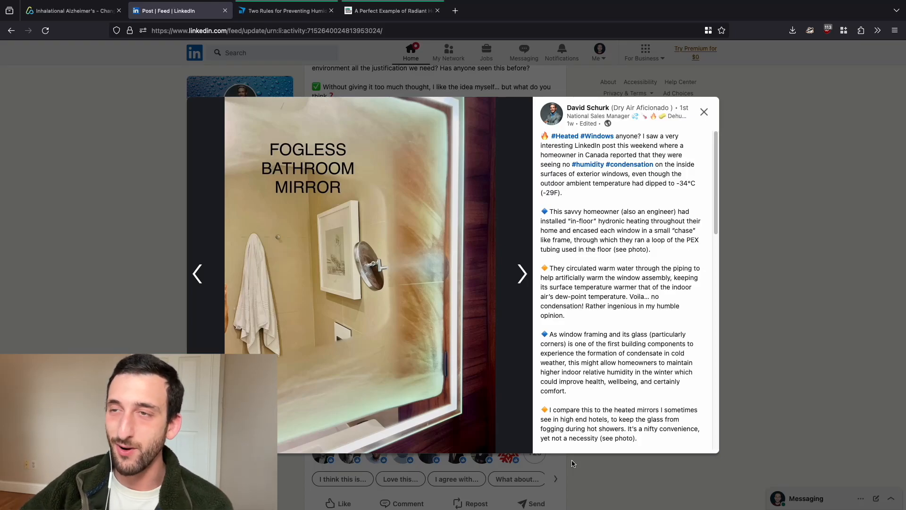
mouse_move(592, 226)
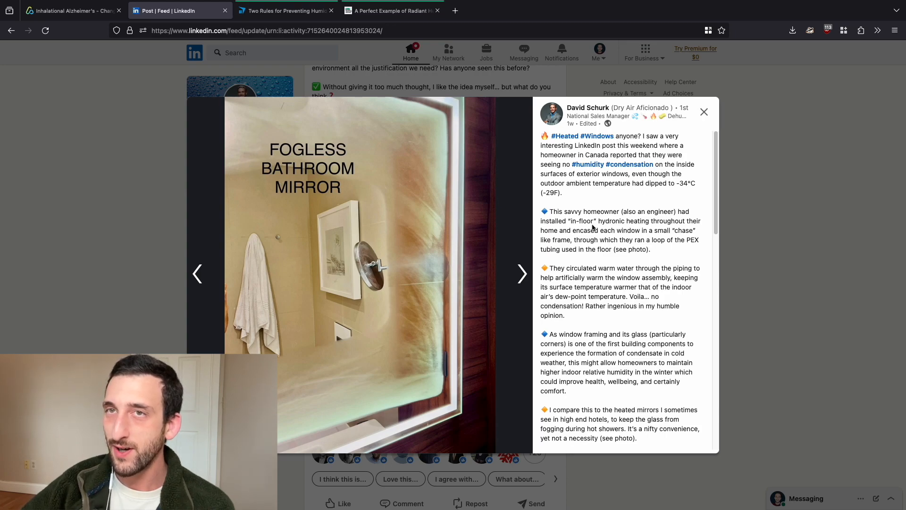
mouse_move(328, 404)
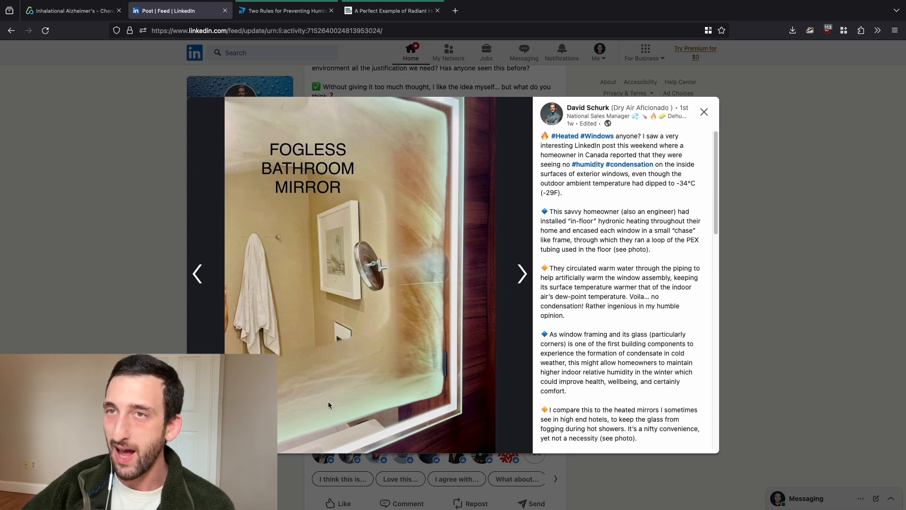
mouse_move(215, 176)
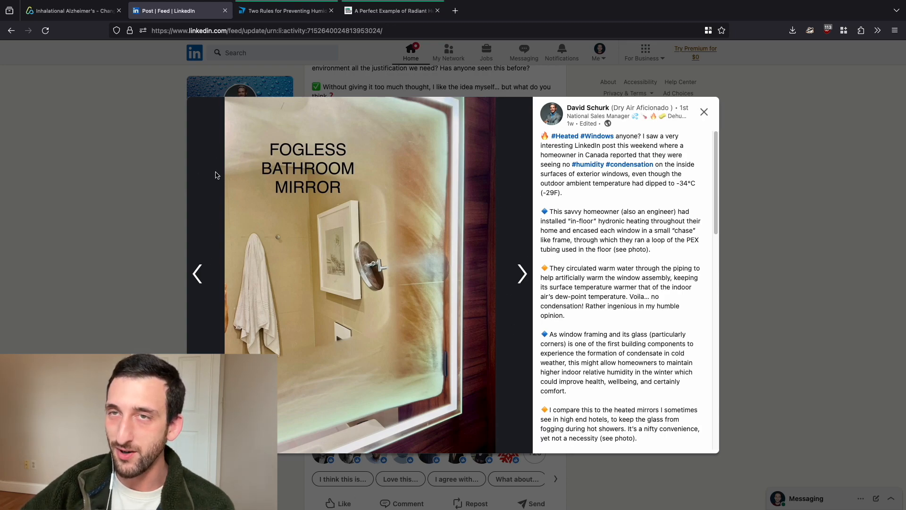
mouse_move(242, 232)
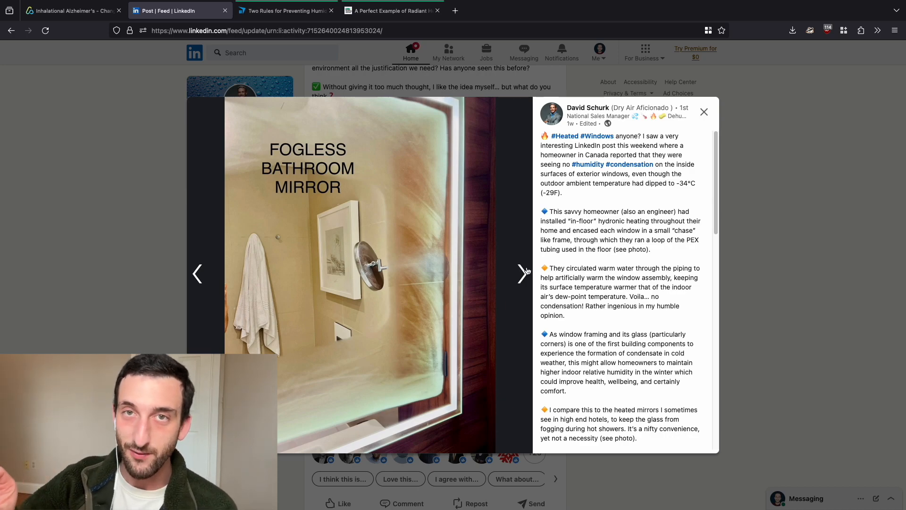
Step: Flip between the window-frame and fogless mirror photos, ending on the window frame
left_click(521, 273)
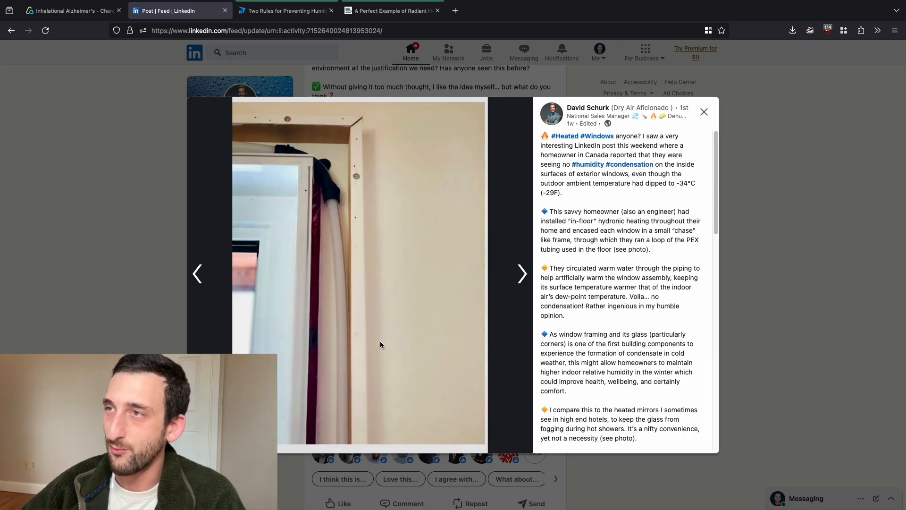
mouse_move(341, 224)
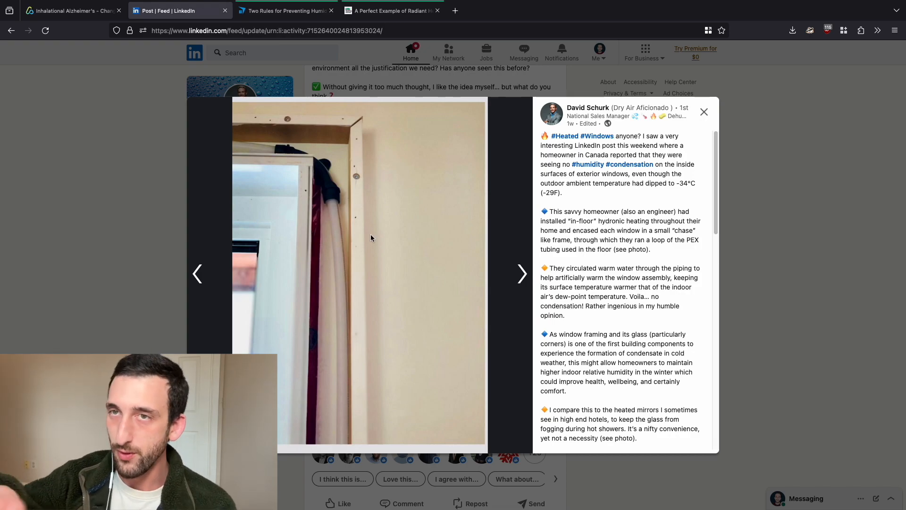
left_click(521, 273)
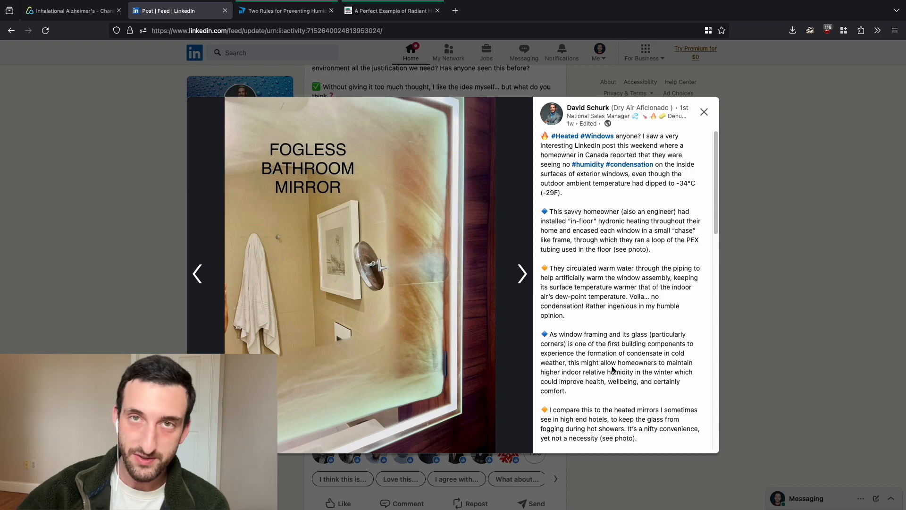
mouse_move(588, 394)
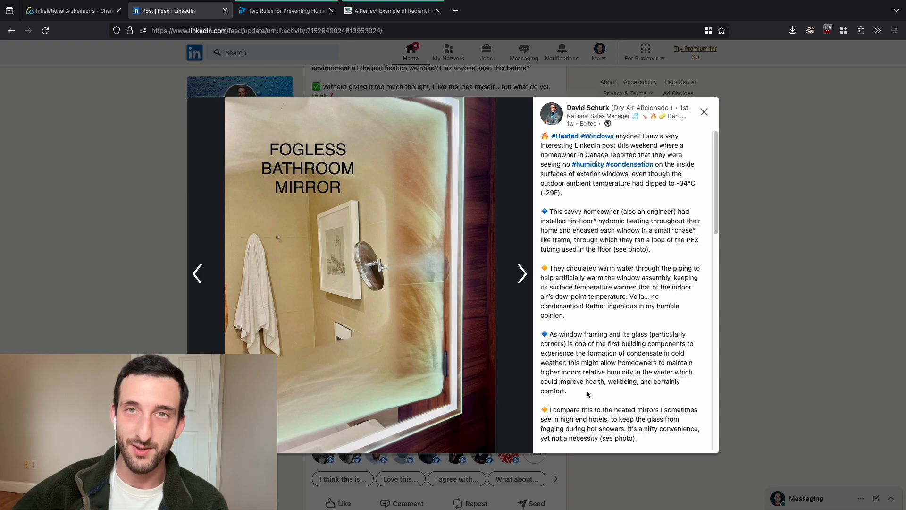
left_click(521, 274)
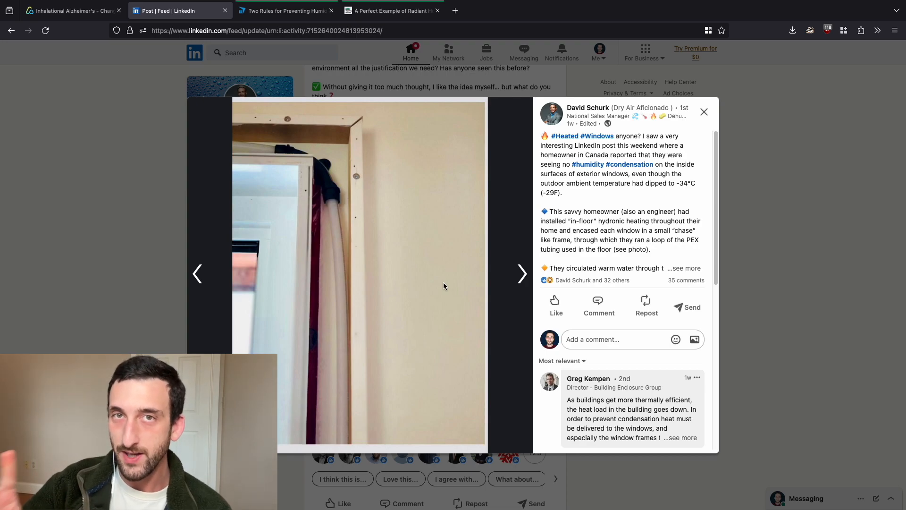
mouse_move(365, 278)
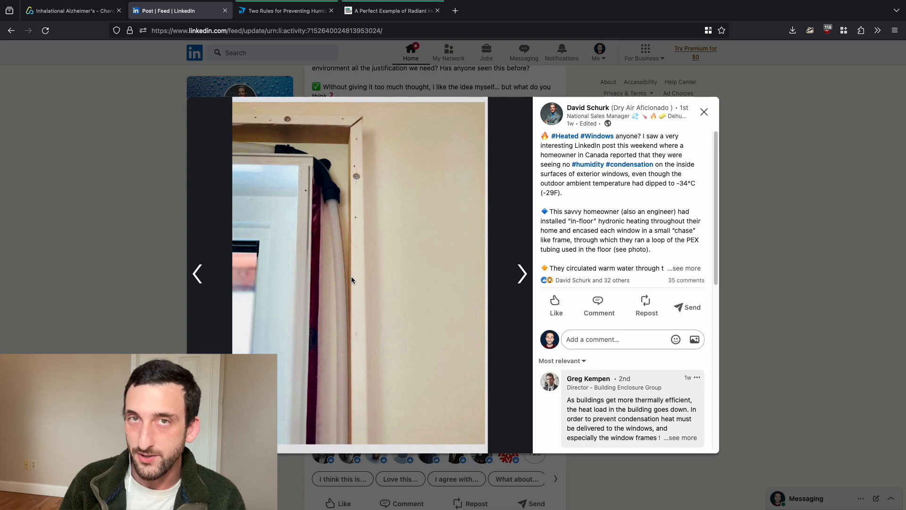
mouse_move(456, 230)
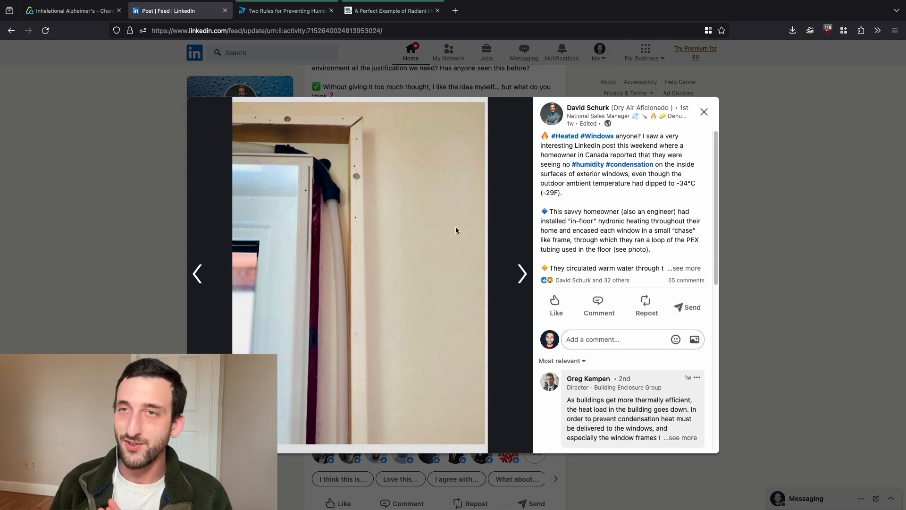